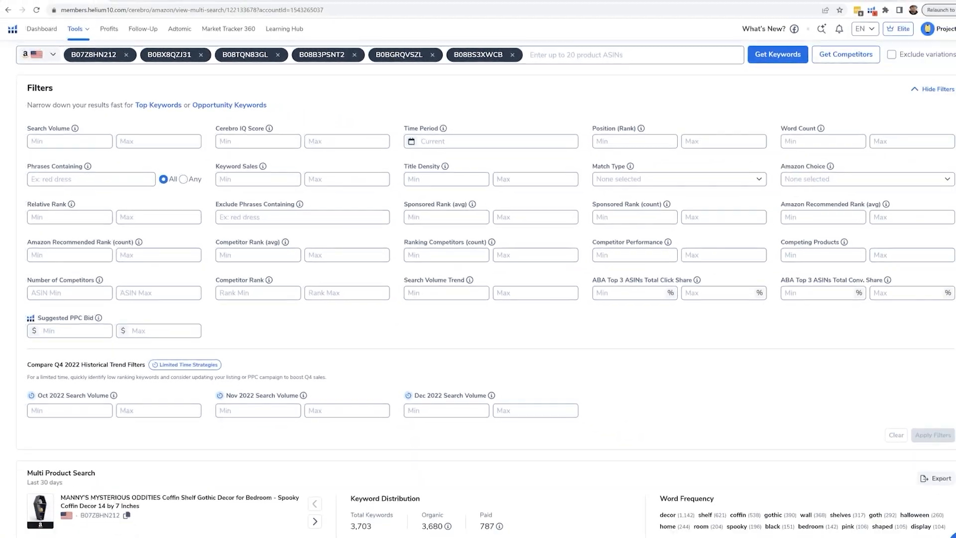
# Filter keywords to search volume at least 300 and sponsored rank count at most 2.
pyautogui.click(67, 137)
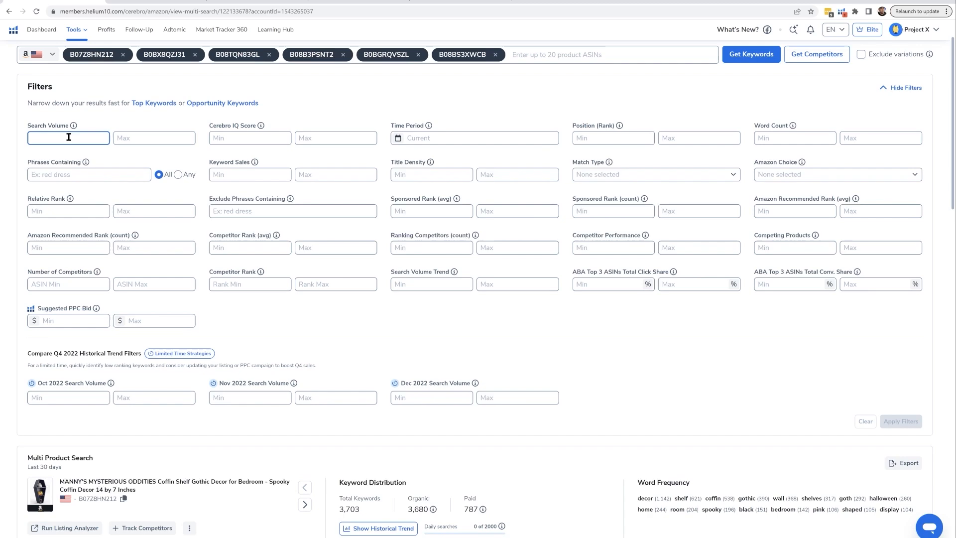
pyautogui.write('300')
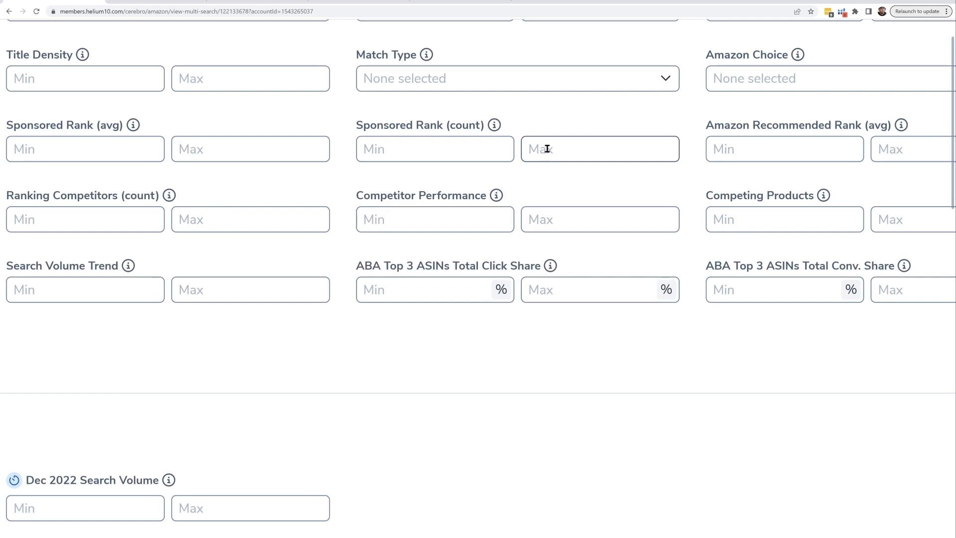
pyautogui.click(599, 149)
pyautogui.write('2')
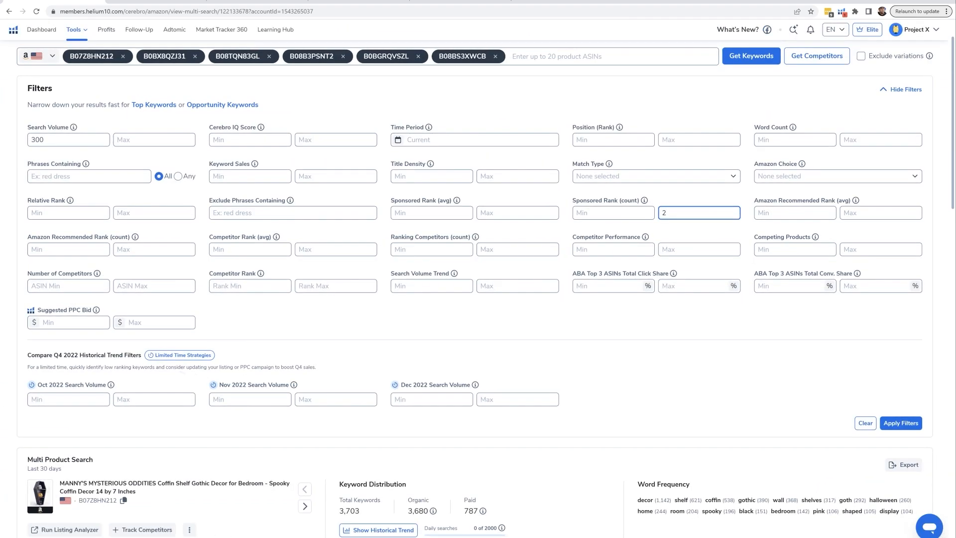
pyautogui.click(900, 422)
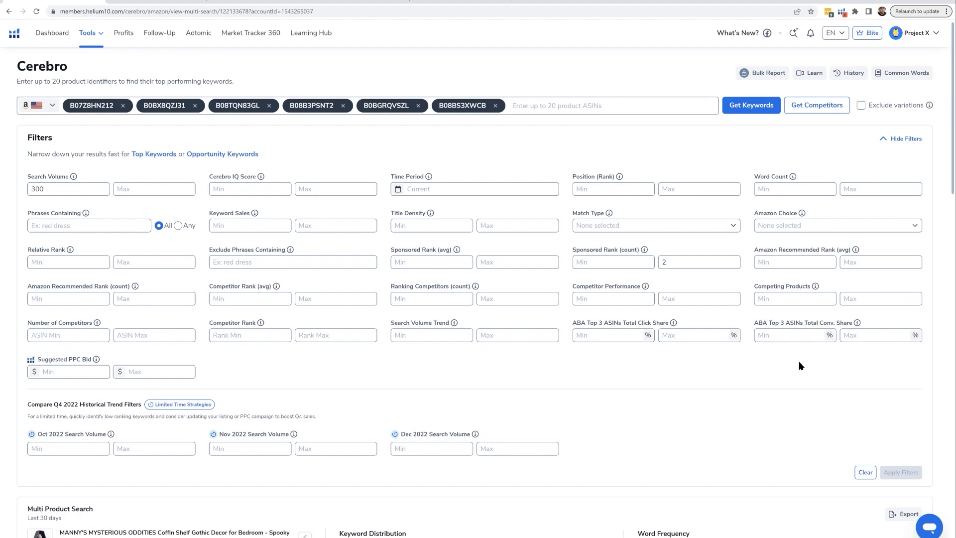
# Review the 1,004 filtered keywords and enter an average competitor rank range of 1 to 50.
pyautogui.click(699, 262)
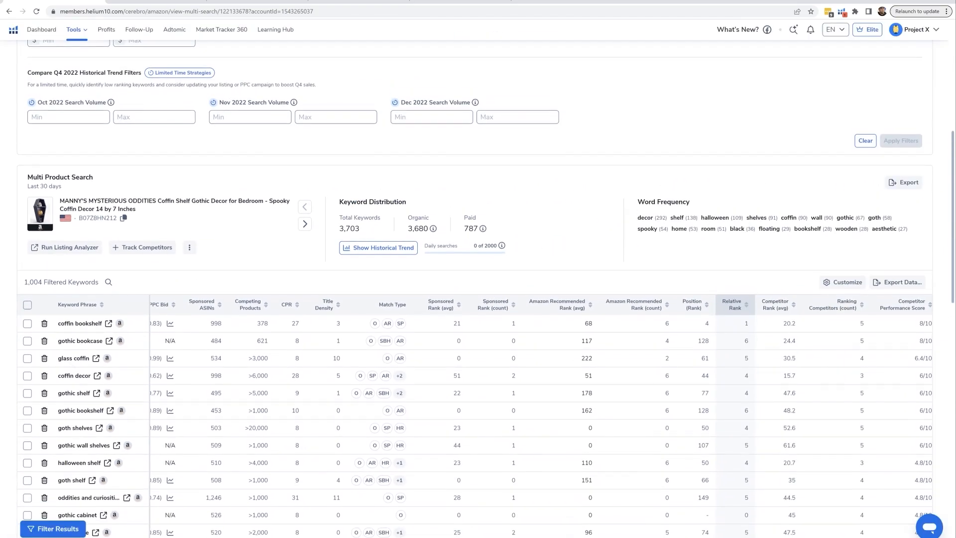
pyautogui.scroll(-3)
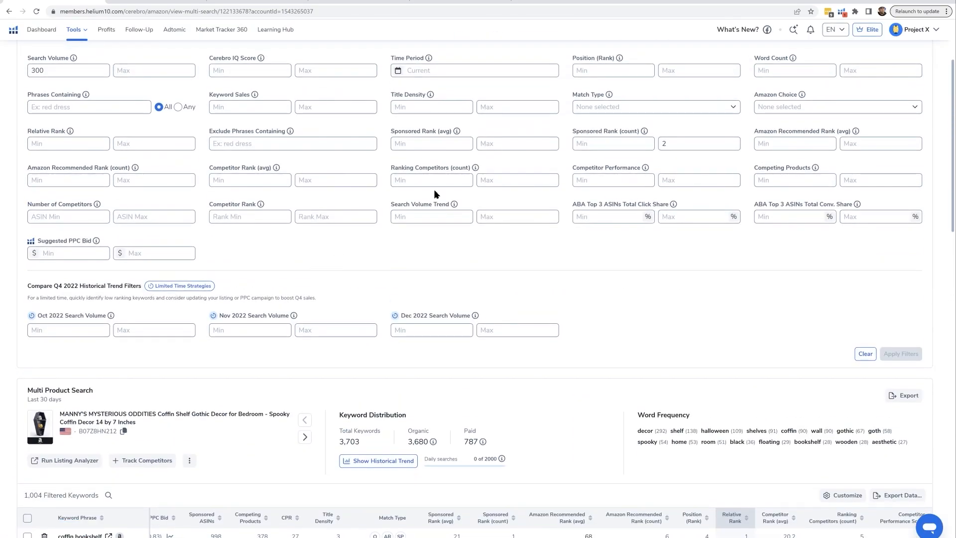
pyautogui.moveTo(481, 173)
pyautogui.write('1')
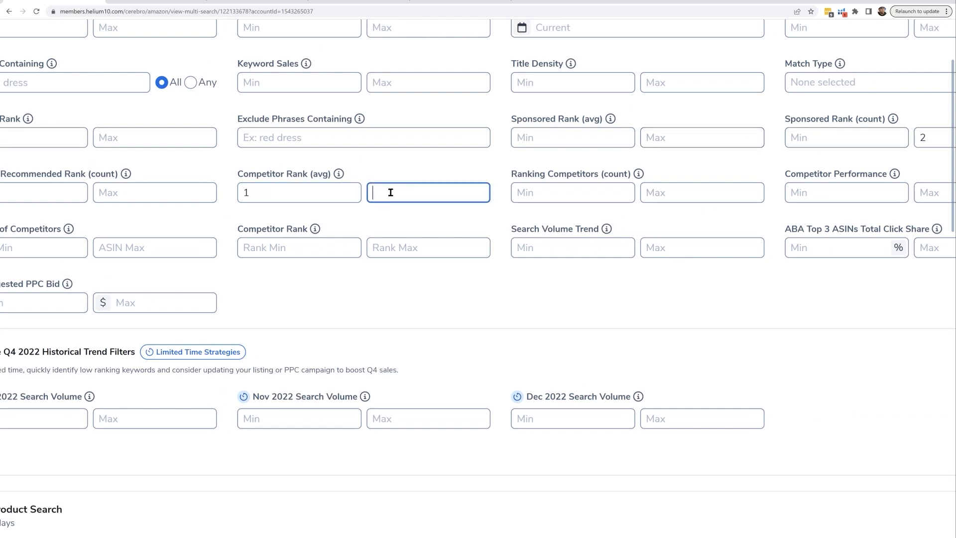
pyautogui.write('50')
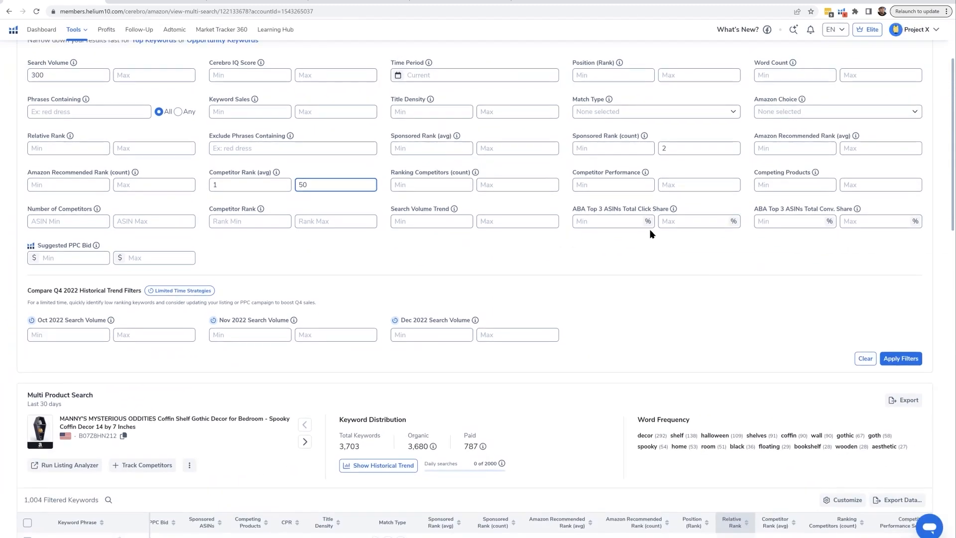
# Apply the competitor rank 1-50 filter, narrowing the list to 56 keywords.
pyautogui.click(900, 357)
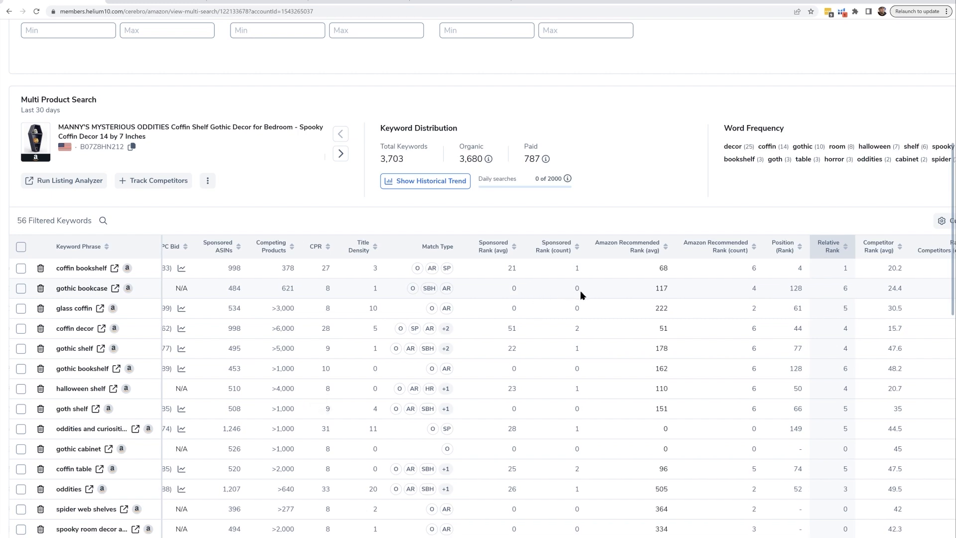
pyautogui.moveTo(513, 293)
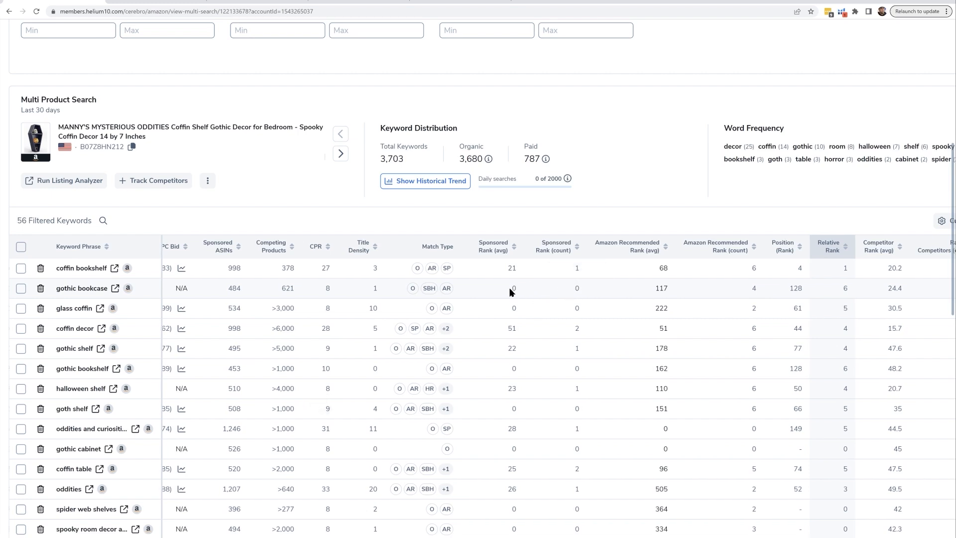
pyautogui.moveTo(517, 289)
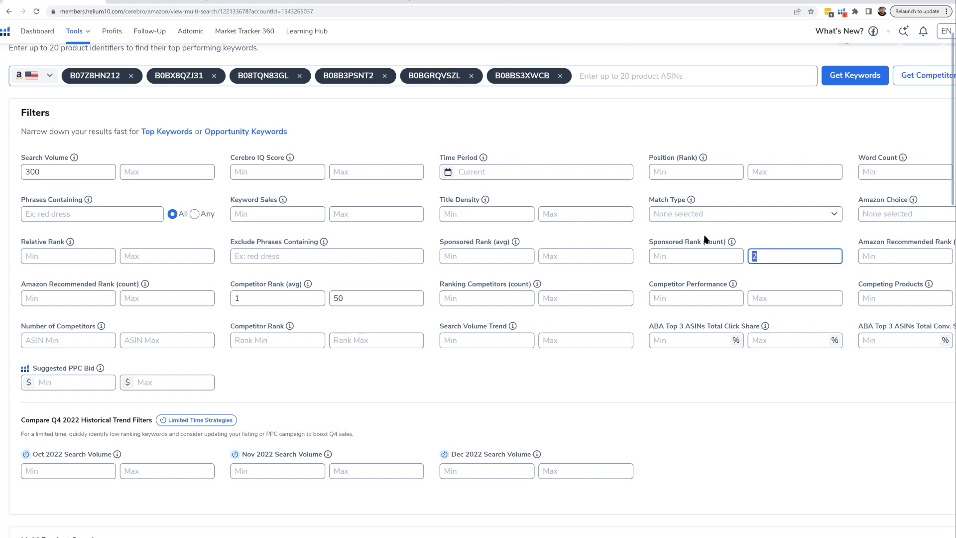
# Remove the sponsored rank count limit and apply a minimum average sponsored rank of 30.
pyautogui.press('Backspace')
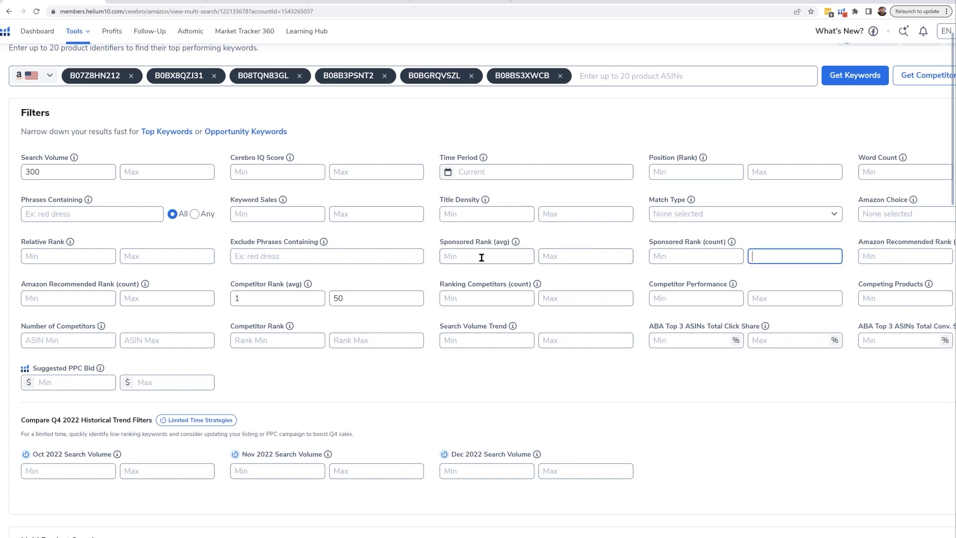
pyautogui.click(486, 256)
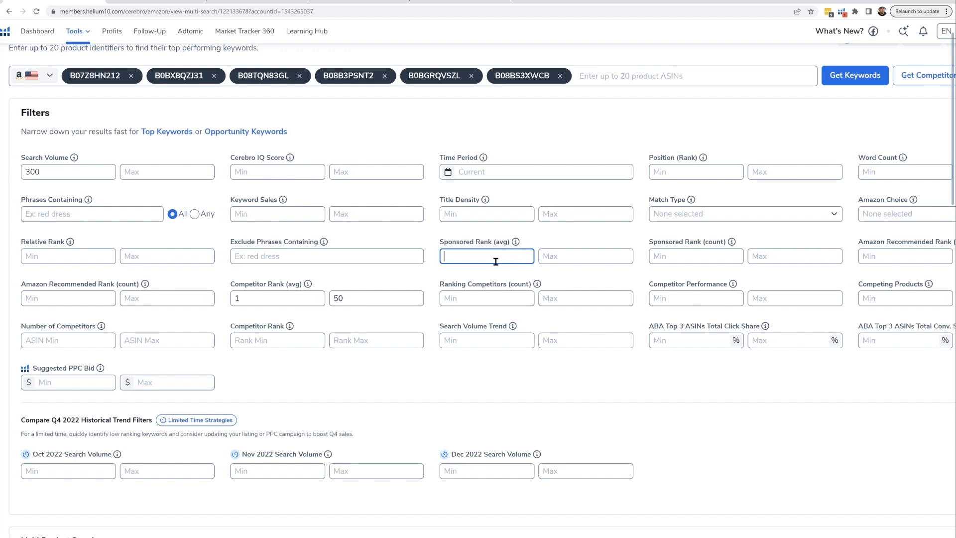
pyautogui.write('30')
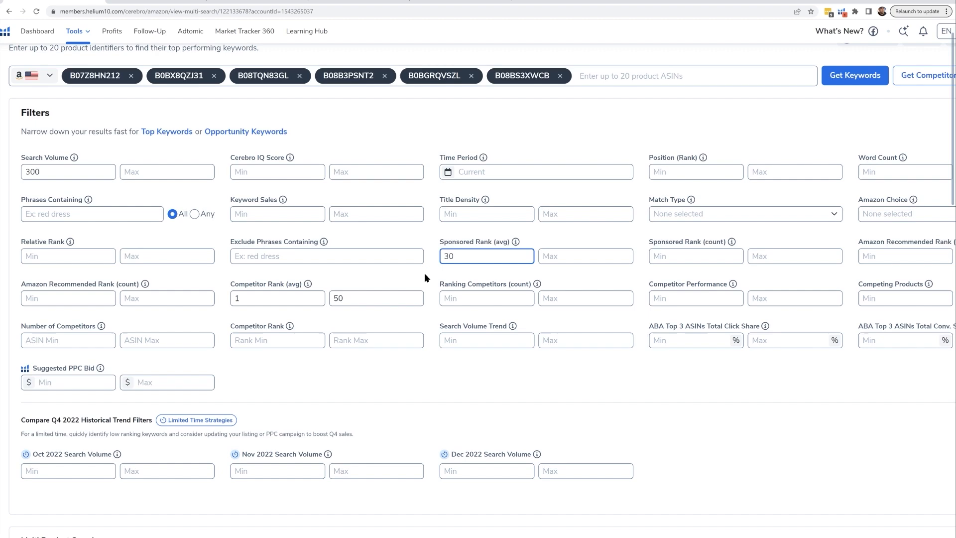
pyautogui.click(485, 256)
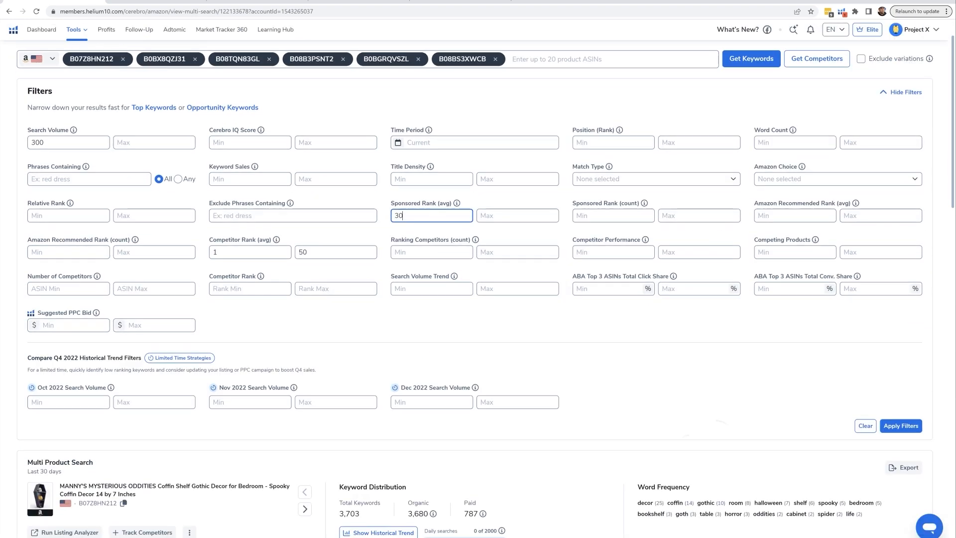
pyautogui.click(900, 427)
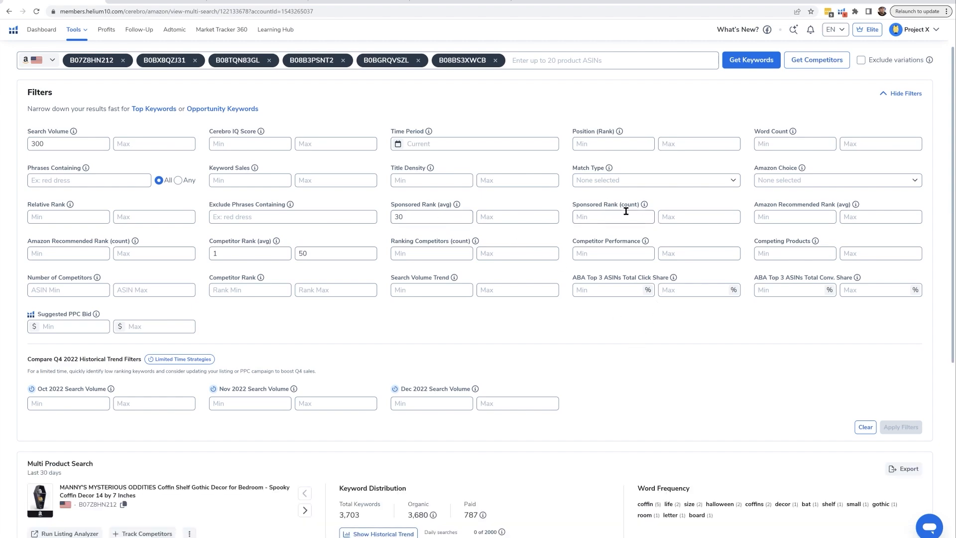
# Scroll to the results table showing the 9 remaining filtered keywords.
pyautogui.scroll(-3)
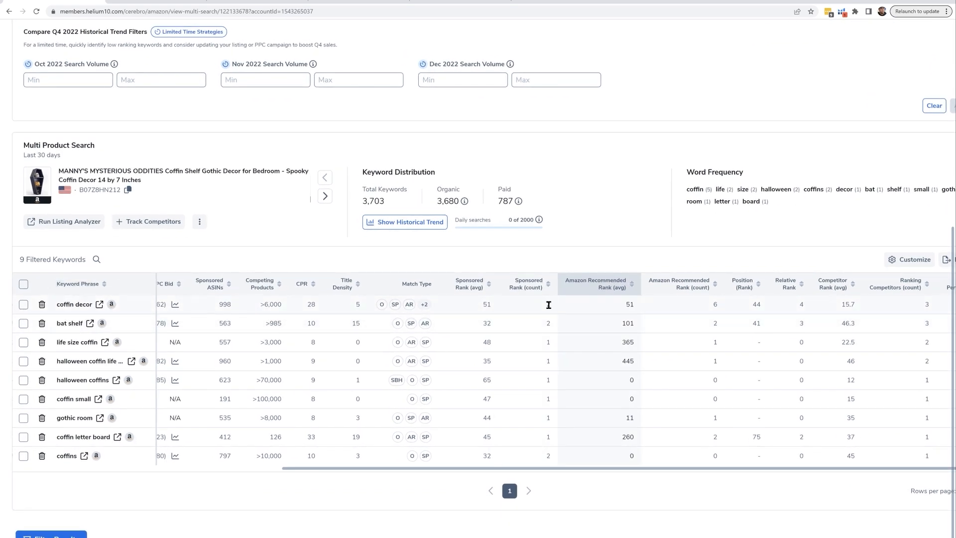
pyautogui.moveTo(548, 305)
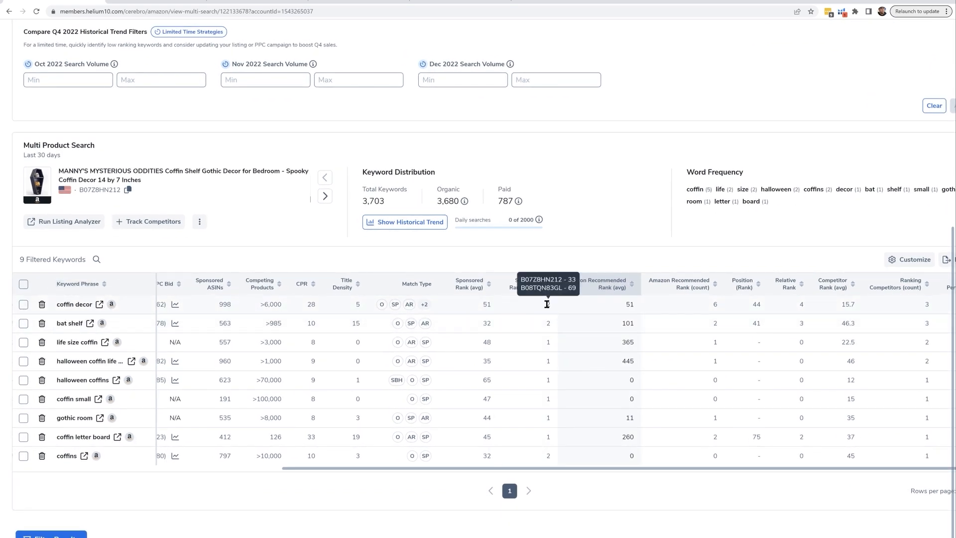